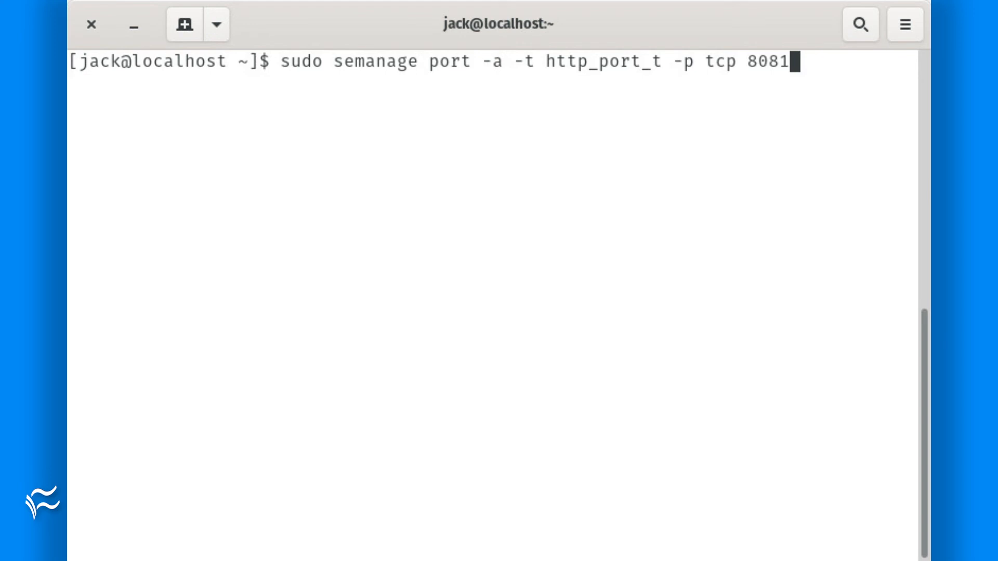
{"action": "type", "text": "m"}
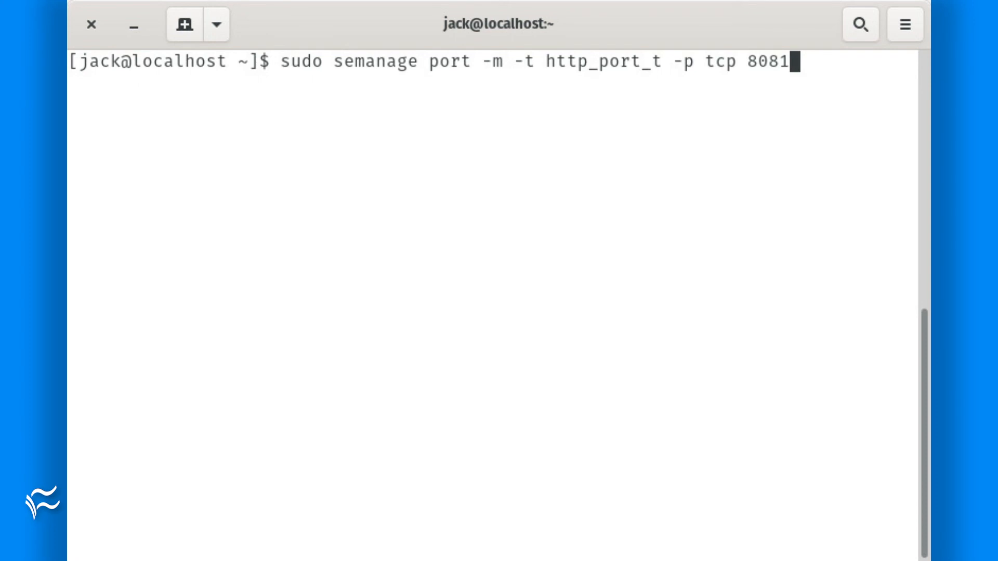